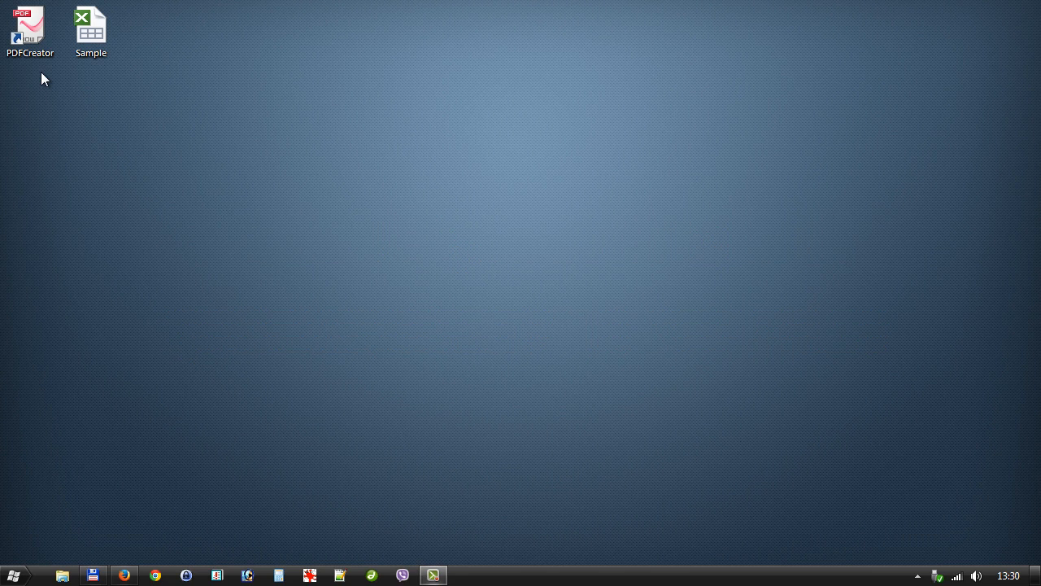
Step: Check the PDFCreator virtual printer in Devices and Printers, then close that window
{"action": "left_click", "coordinate": [29, 25]}
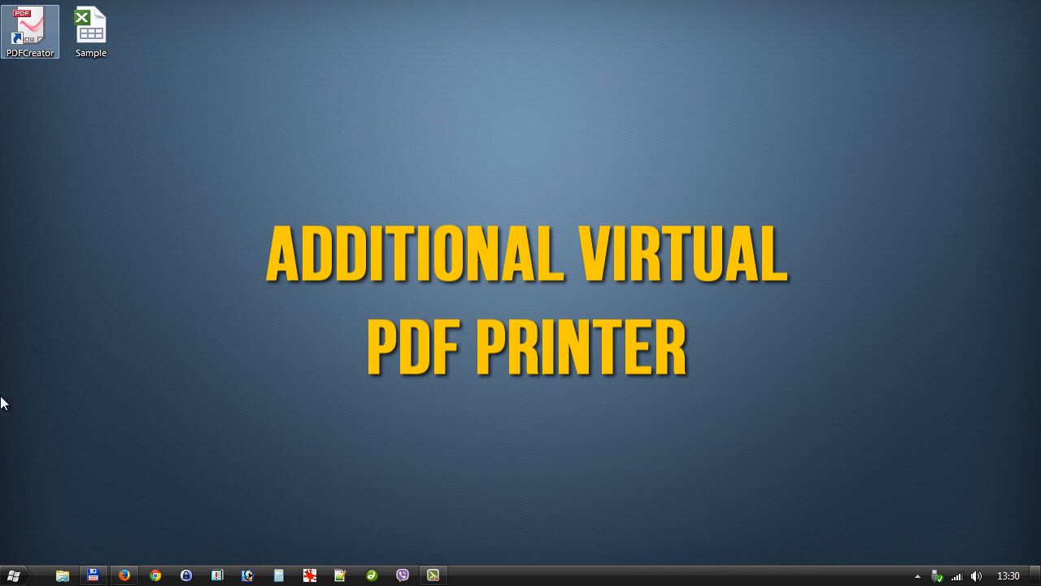
{"action": "left_click", "coordinate": [10, 576]}
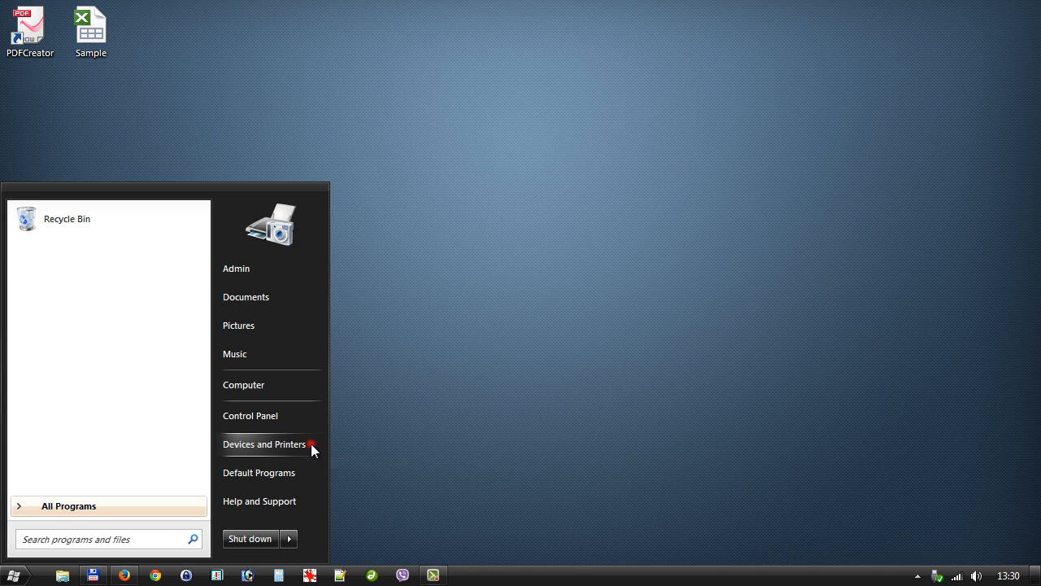
{"action": "left_click", "coordinate": [263, 442]}
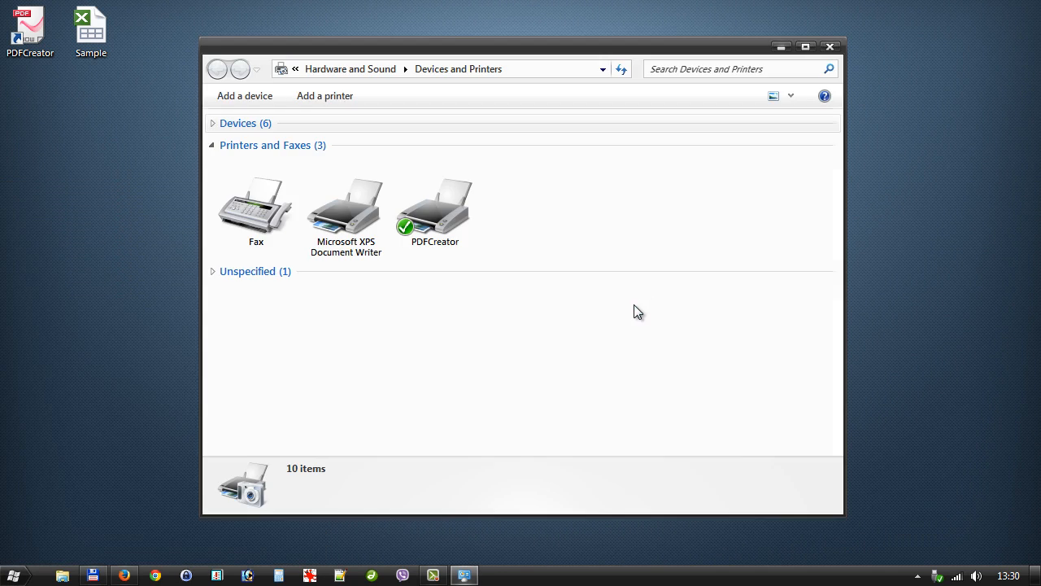
{"action": "left_click", "coordinate": [436, 202]}
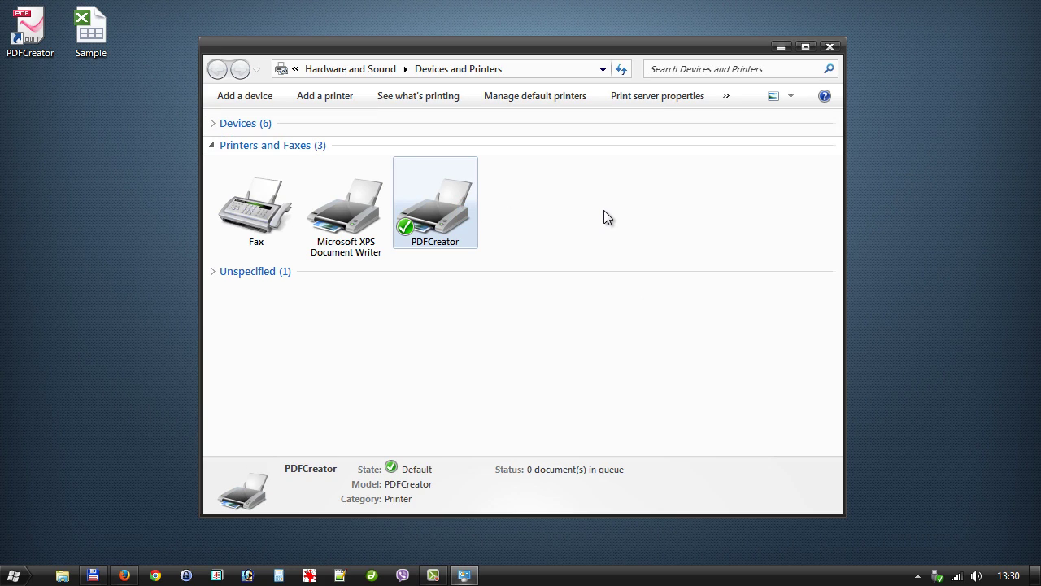
{"action": "mouse_move", "coordinate": [817, 84]}
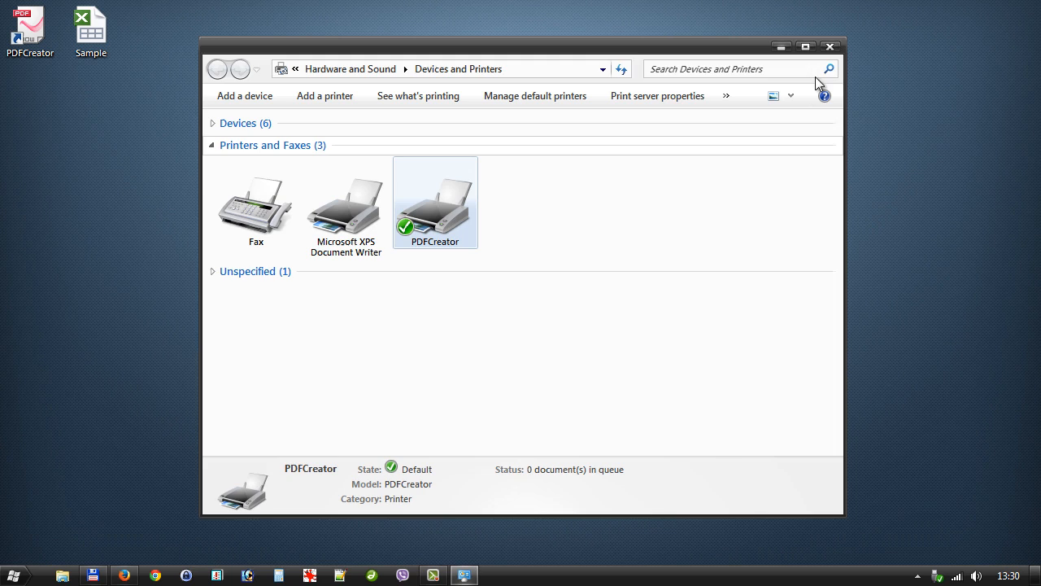
{"action": "left_click", "coordinate": [830, 46]}
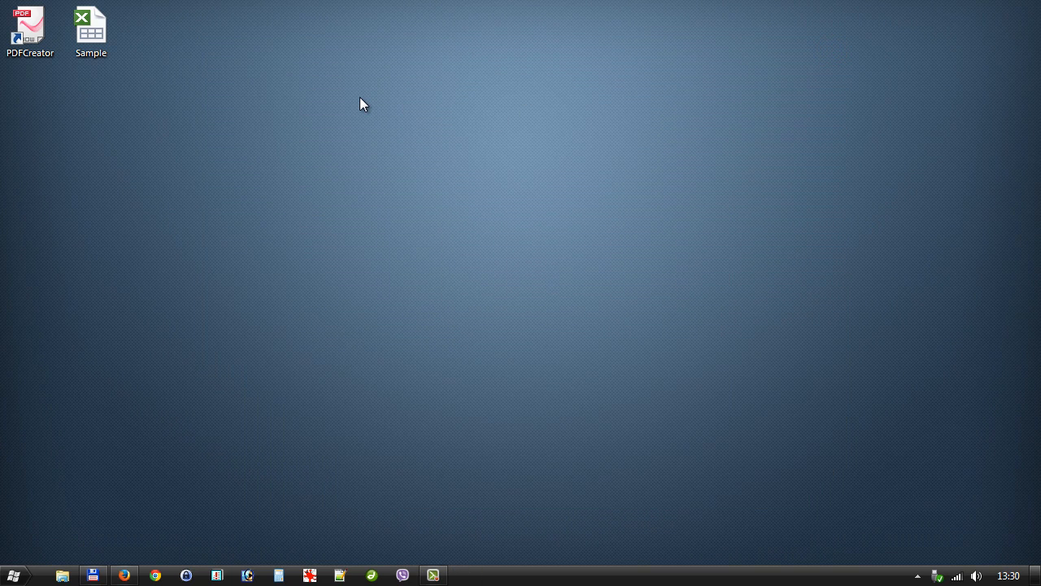
{"action": "mouse_move", "coordinate": [71, 106]}
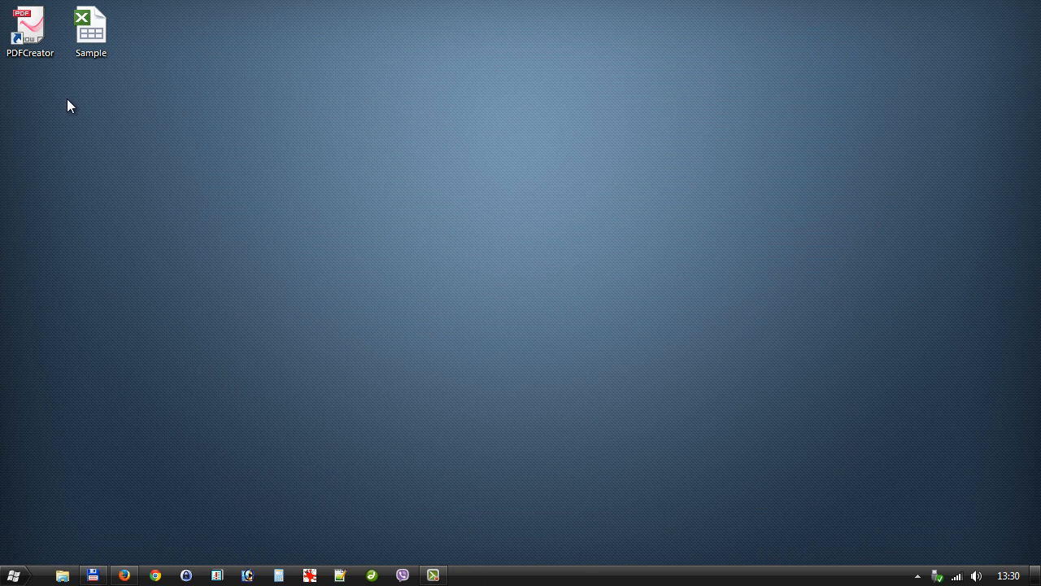
Step: Open Sample.xls from the desktop in Kingsoft Spreadsheets and bring up the main file menu
{"action": "left_click", "coordinate": [91, 31]}
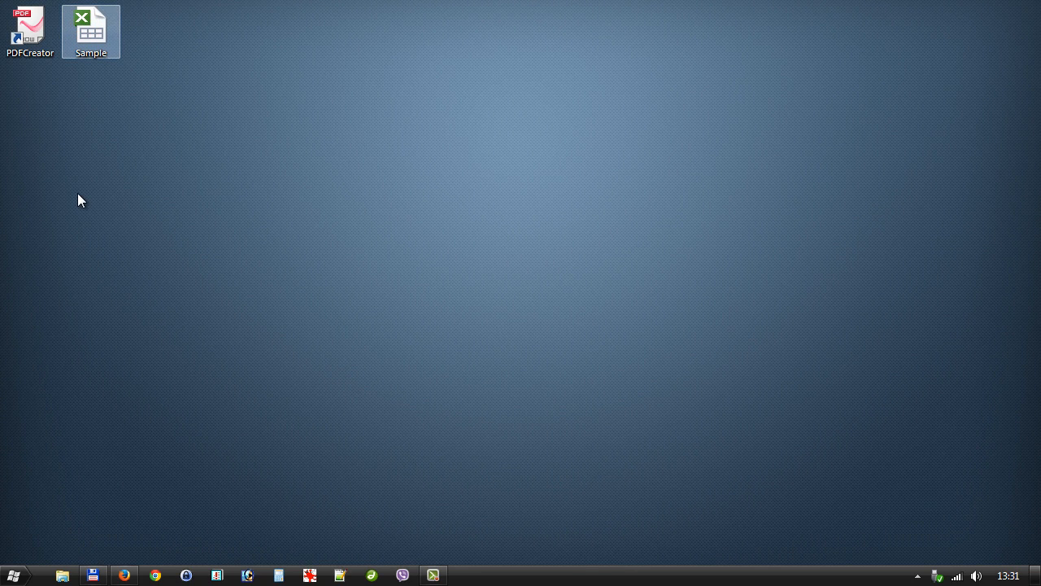
{"action": "left_click", "coordinate": [91, 31]}
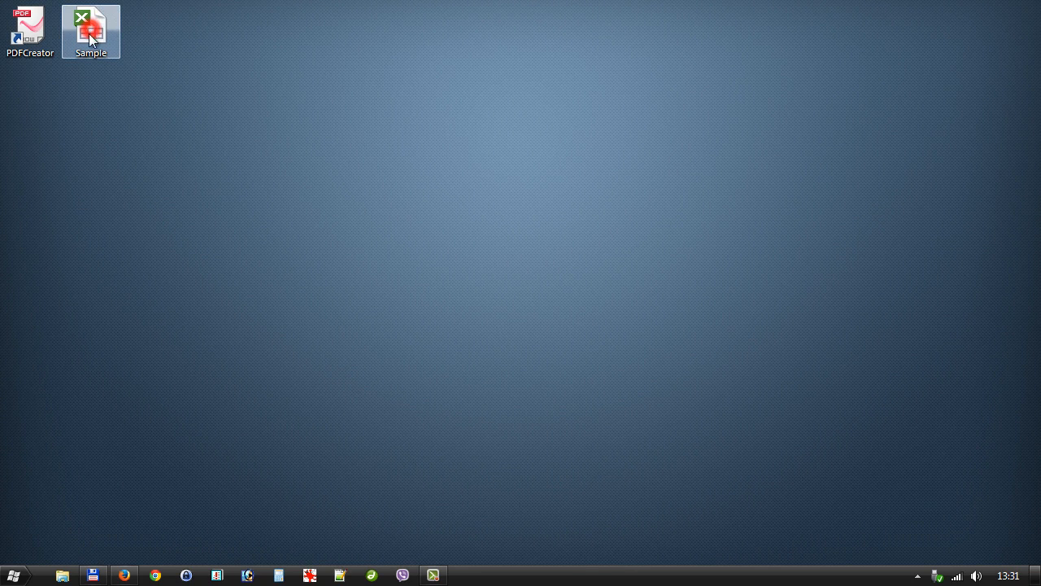
{"action": "double_click", "coordinate": [91, 31]}
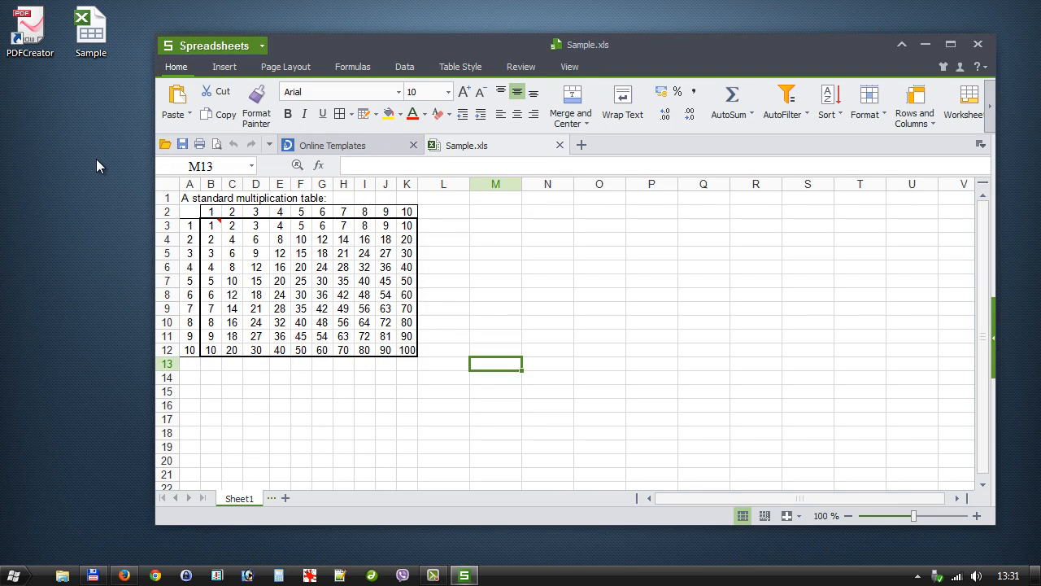
{"action": "mouse_move", "coordinate": [543, 433]}
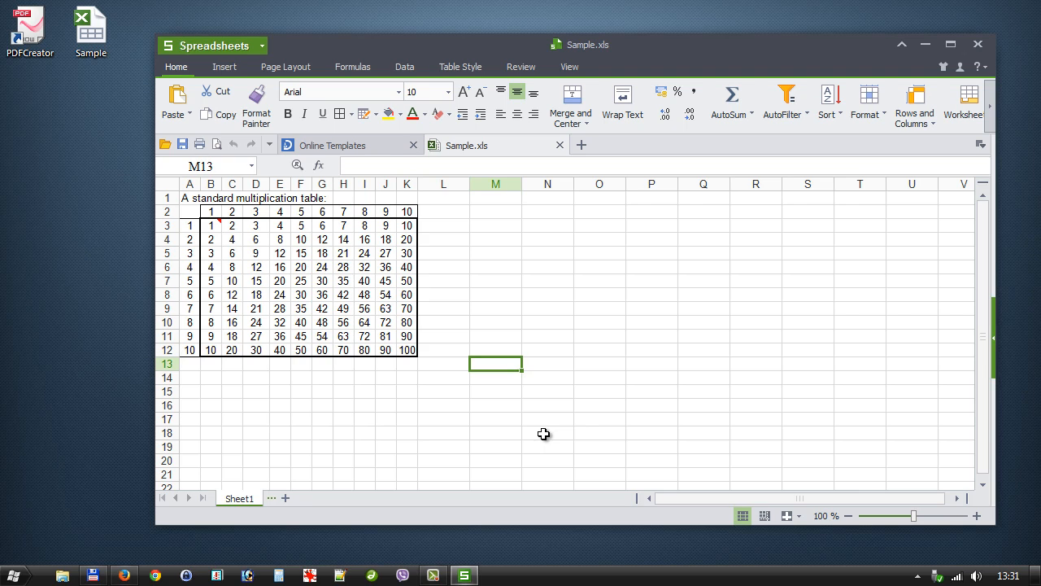
{"action": "mouse_move", "coordinate": [485, 159]}
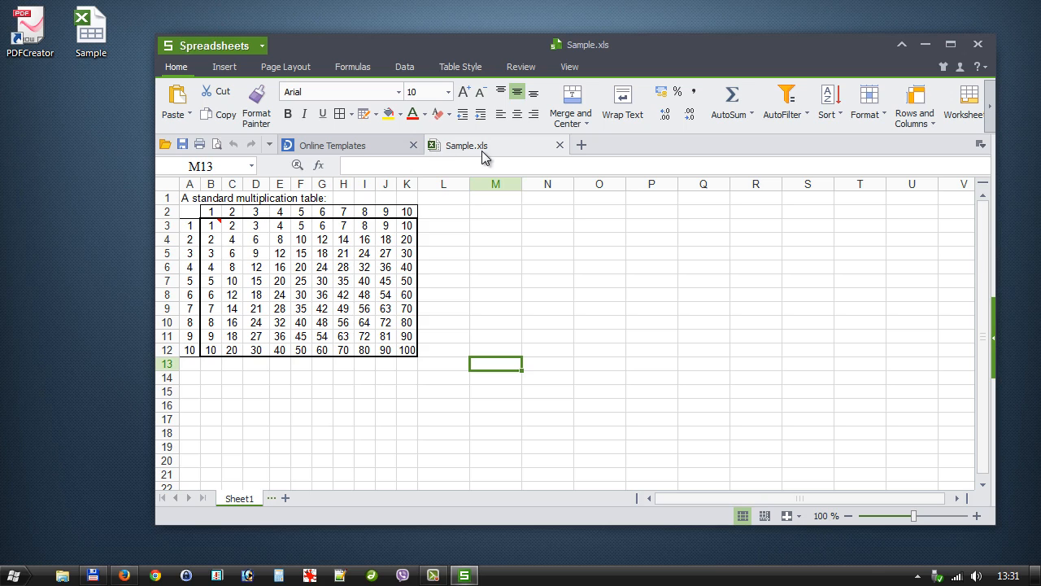
{"action": "mouse_move", "coordinate": [507, 228]}
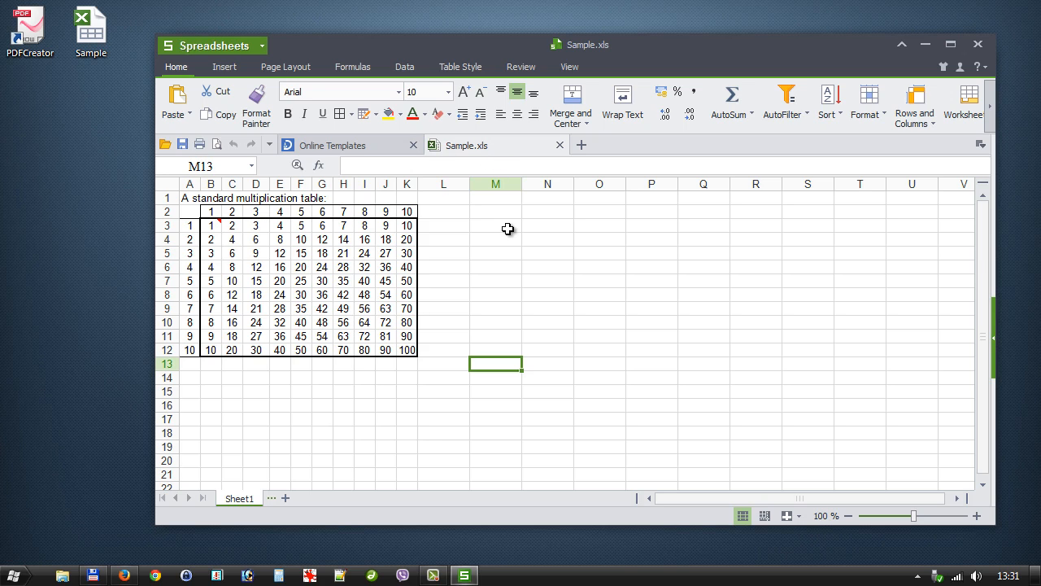
{"action": "left_click", "coordinate": [212, 46]}
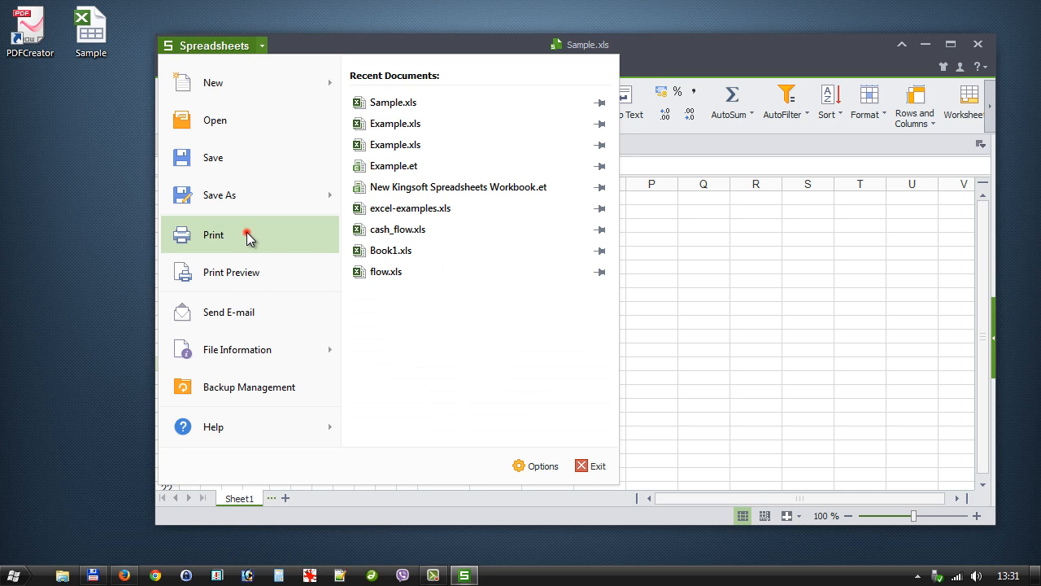
Step: Print the active sheet with PDFCreator selected as the printer
{"action": "left_click", "coordinate": [214, 235]}
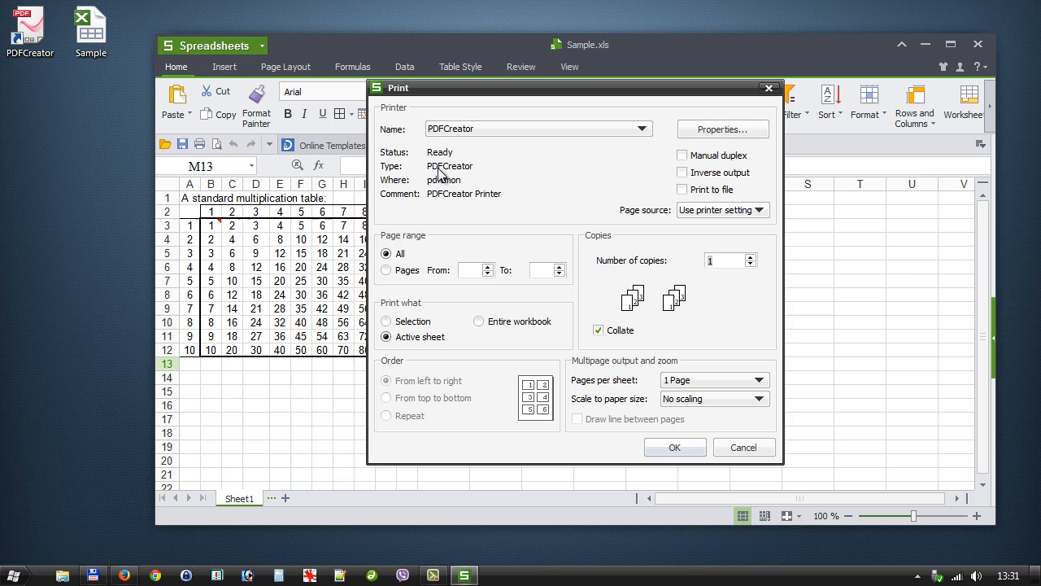
{"action": "left_click", "coordinate": [641, 129]}
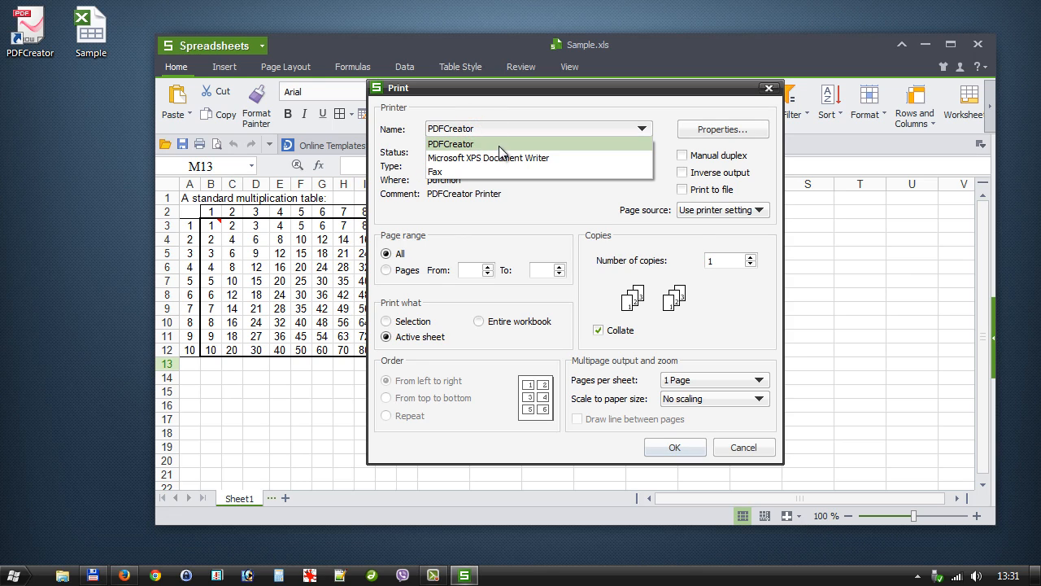
{"action": "left_click", "coordinate": [449, 144]}
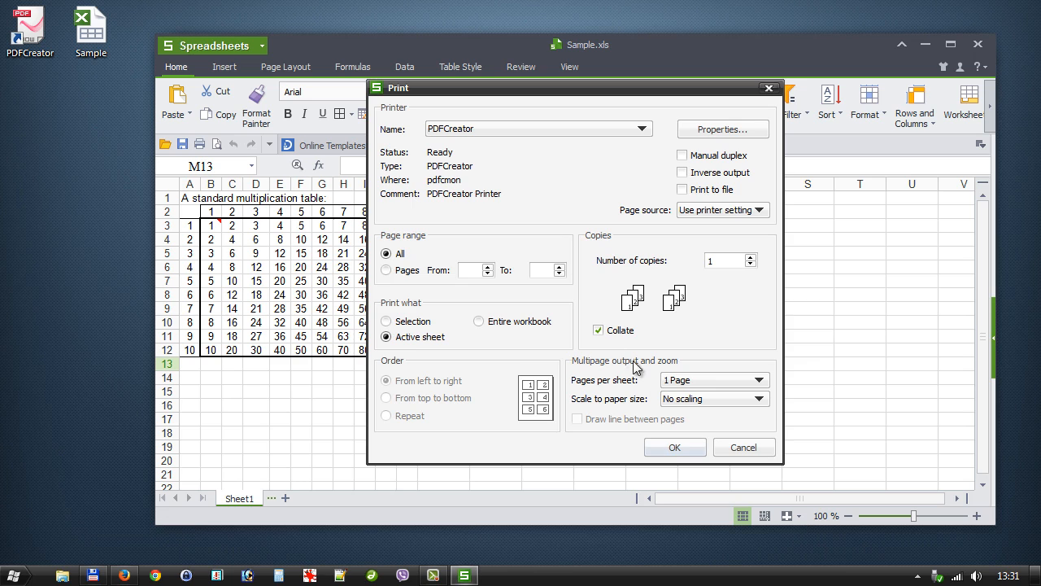
{"action": "left_click", "coordinate": [673, 447]}
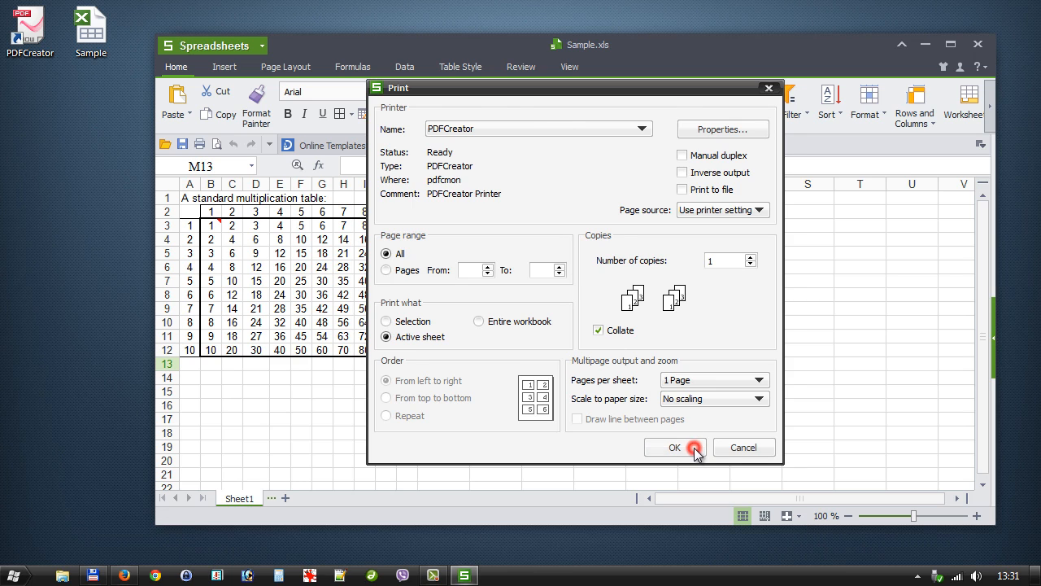
{"action": "left_click", "coordinate": [673, 446]}
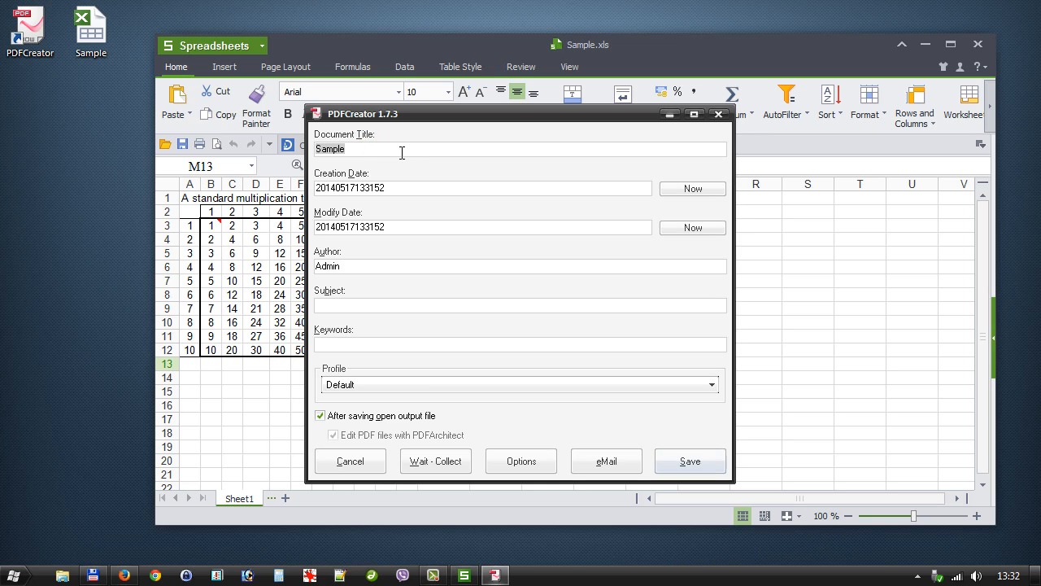
{"action": "mouse_move", "coordinate": [408, 189]}
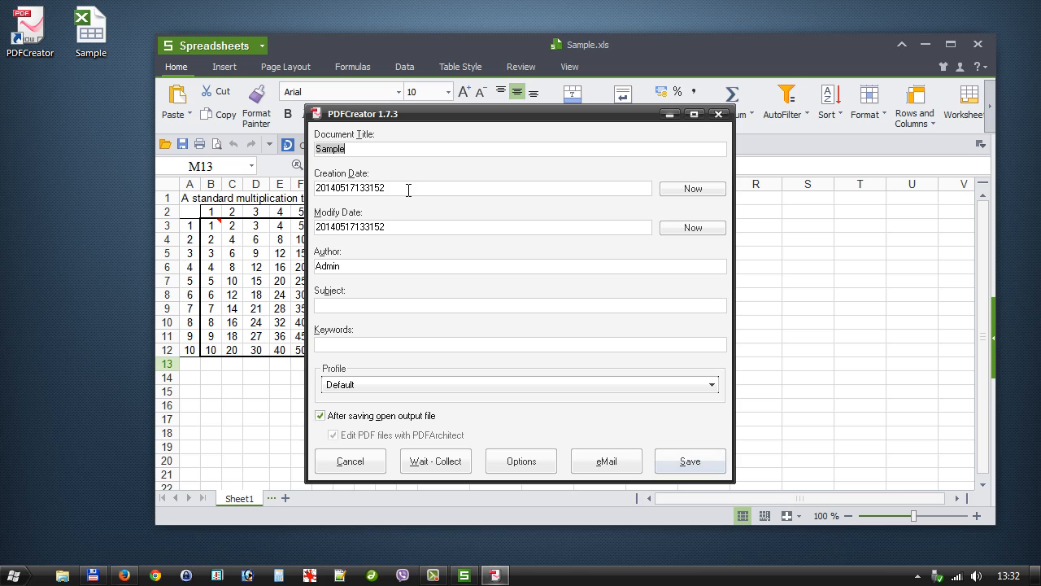
{"action": "mouse_move", "coordinate": [436, 218]}
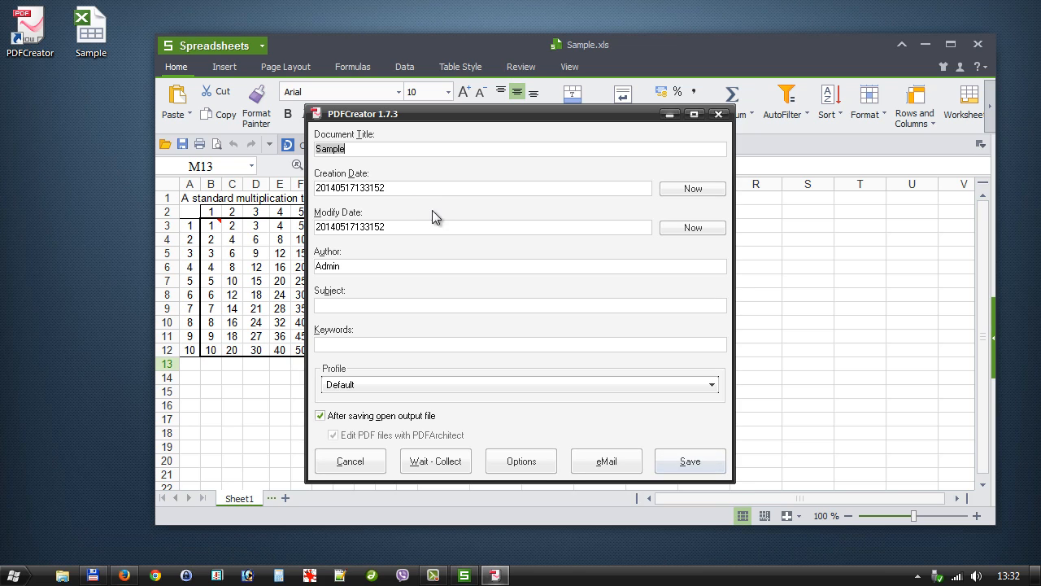
Step: Accept the PDFCreator document title Sample and proceed to saving
{"action": "left_click", "coordinate": [689, 460]}
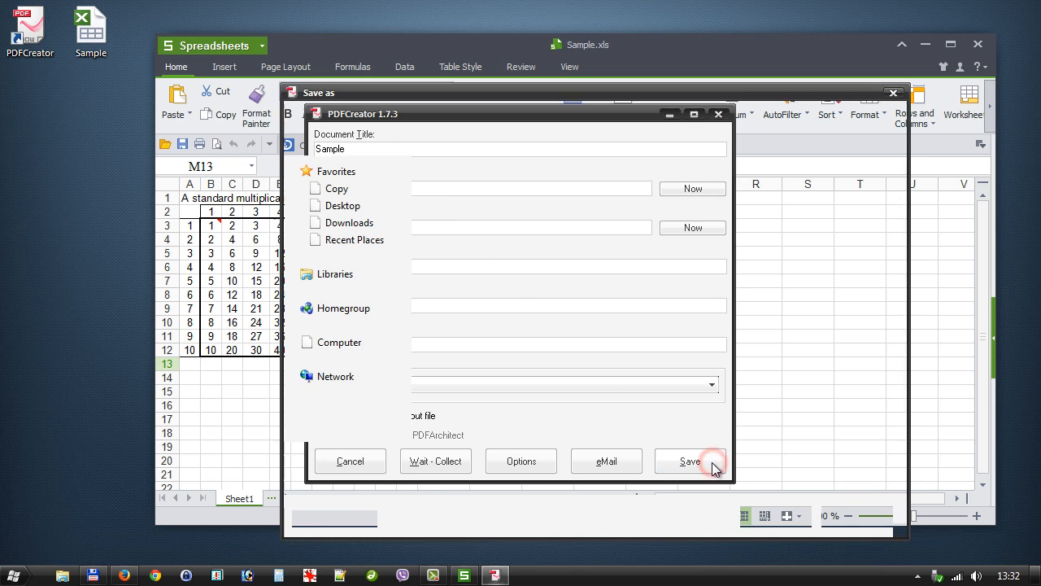
Step: Save the PDF to the Desktop with the file name Converted
{"action": "left_click", "coordinate": [690, 460]}
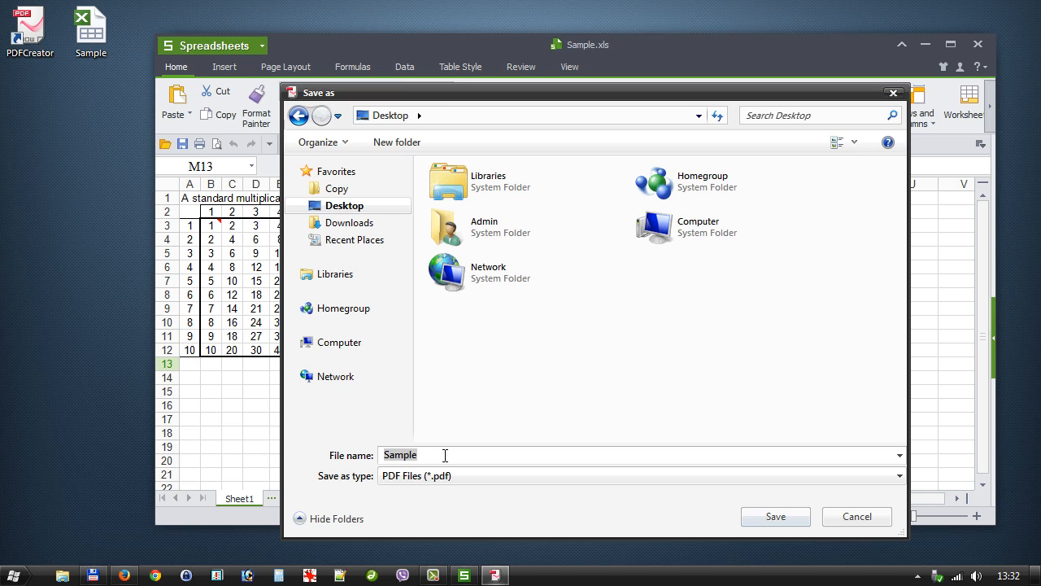
{"action": "type", "text": "Convert"}
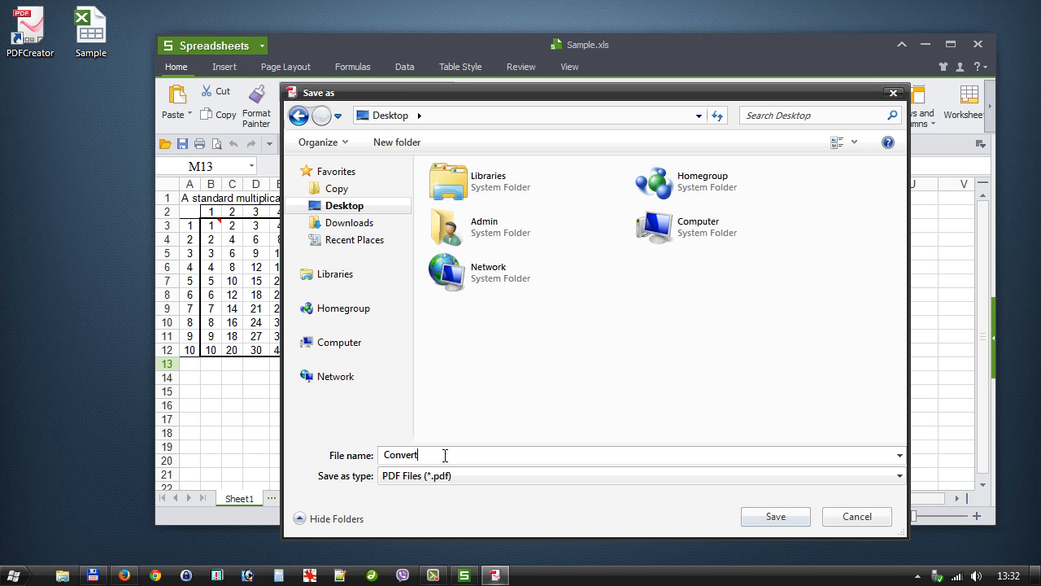
{"action": "type", "text": "ed"}
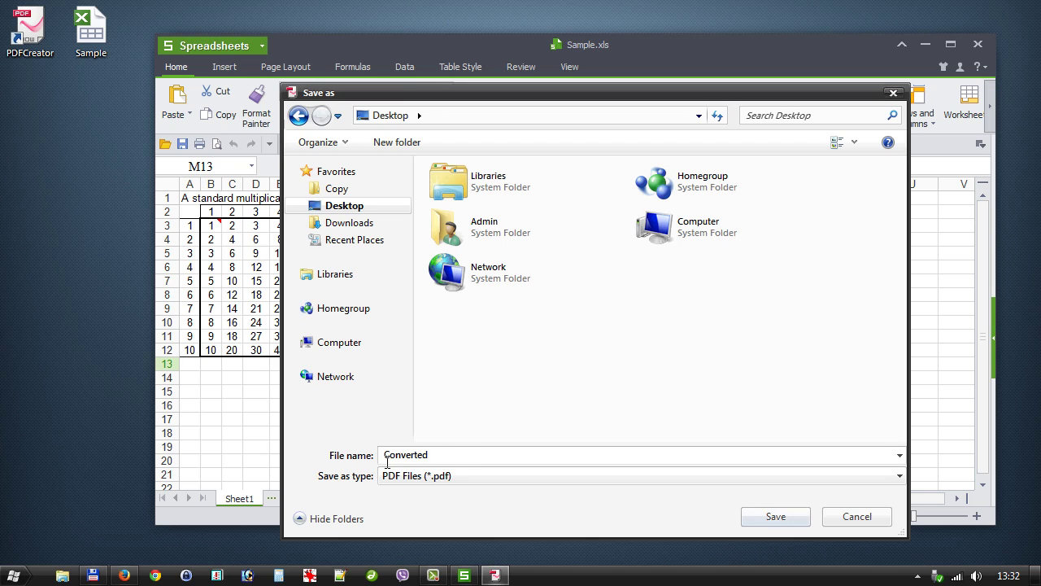
{"action": "mouse_move", "coordinate": [774, 517]}
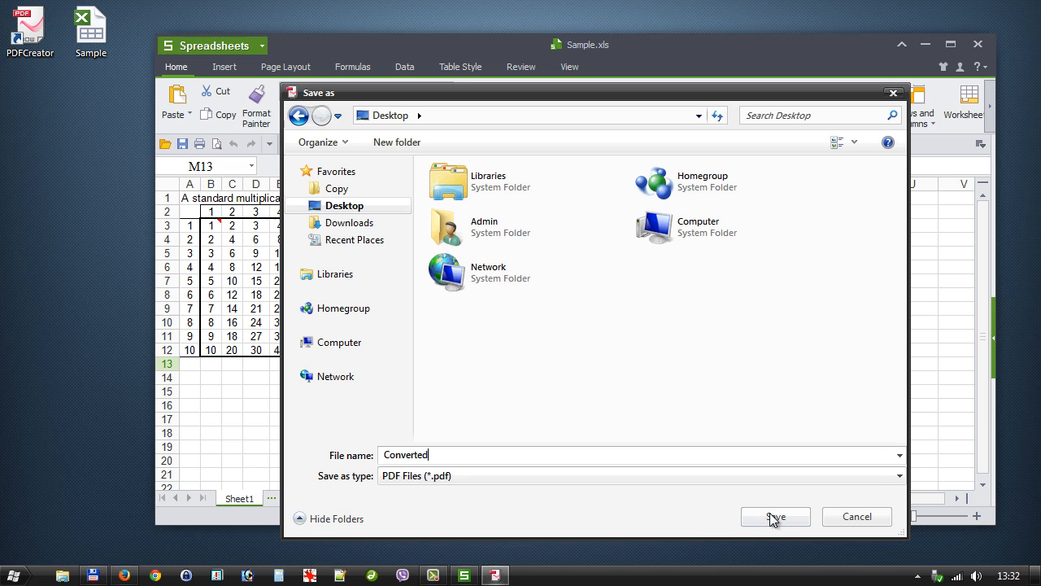
{"action": "left_click", "coordinate": [775, 517]}
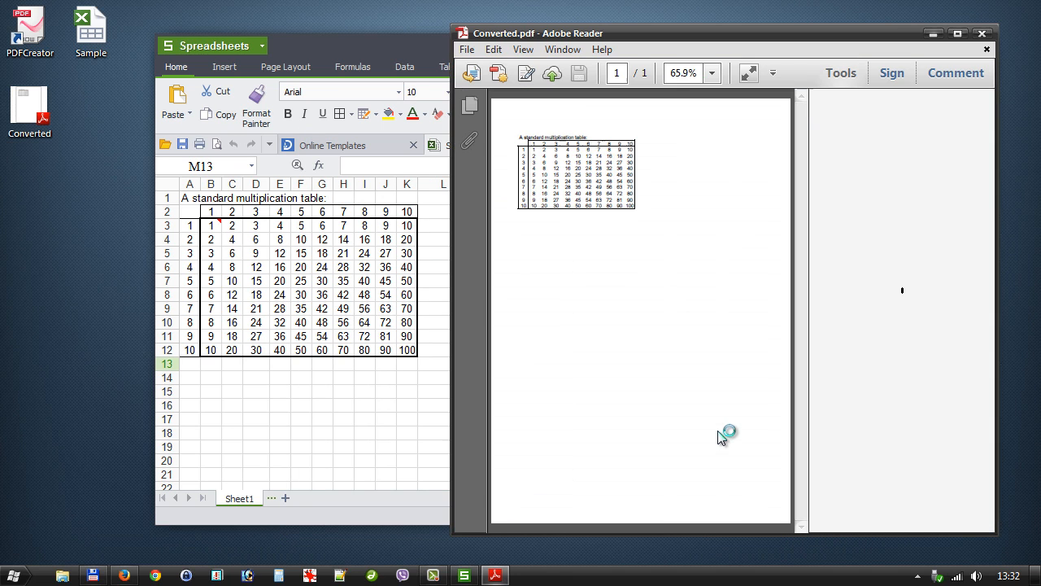
{"action": "mouse_move", "coordinate": [722, 438]}
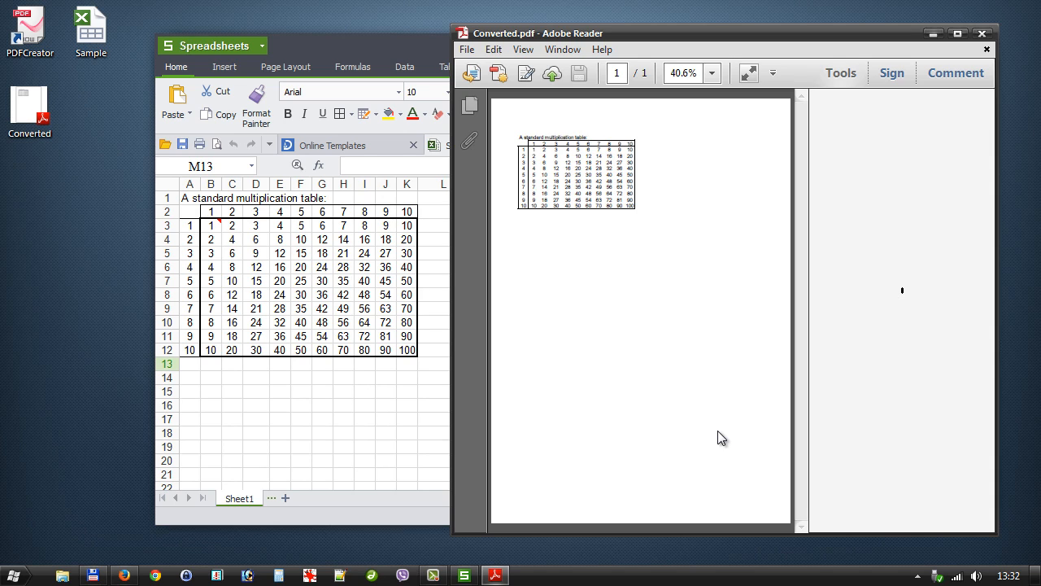
Step: Show Adobe Reader's Export PDF tools pane for Converted.pdf
{"action": "left_click", "coordinate": [840, 72]}
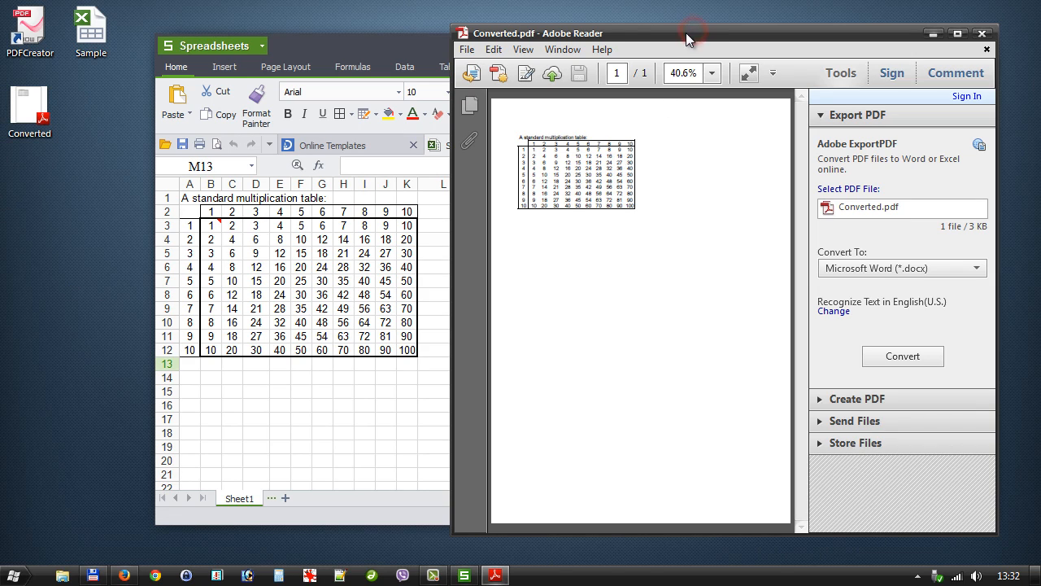
{"action": "mouse_move", "coordinate": [621, 39]}
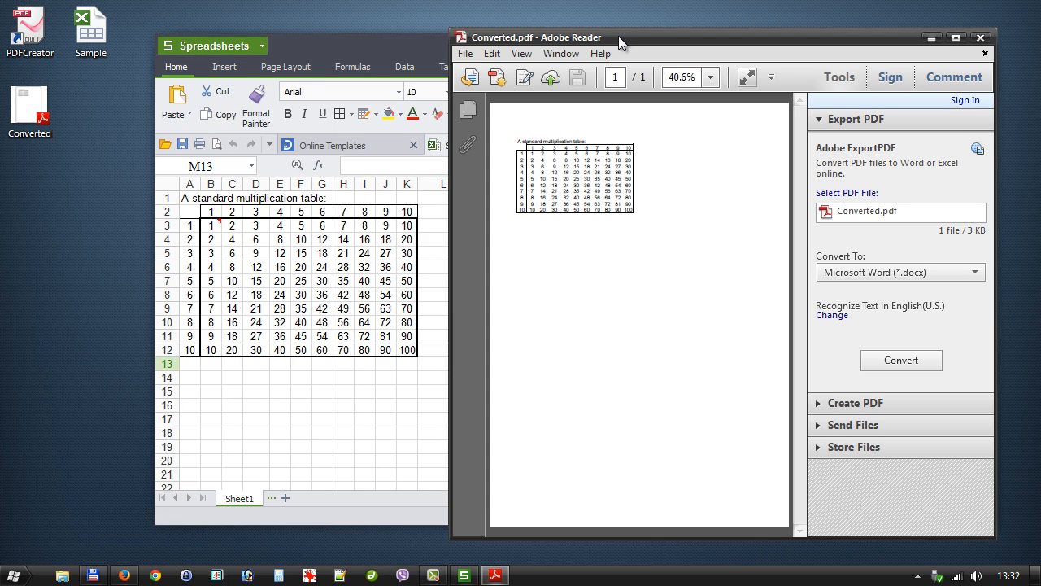
{"action": "mouse_move", "coordinate": [875, 60]}
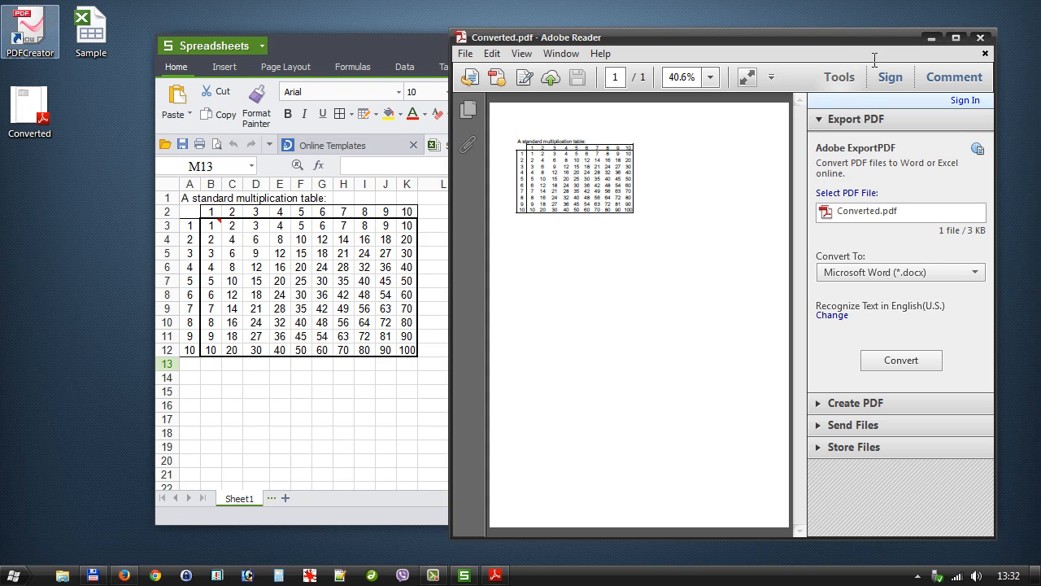